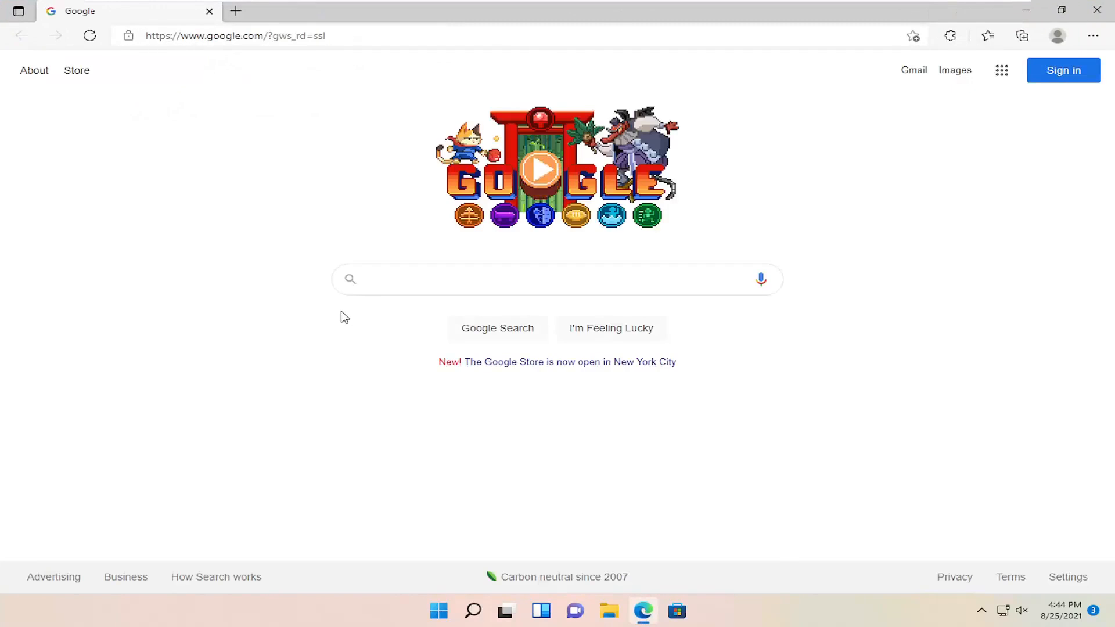
Run a Google search for 'java' from the Edge search box.
{"action": "left_click", "coordinate": [235, 35]}
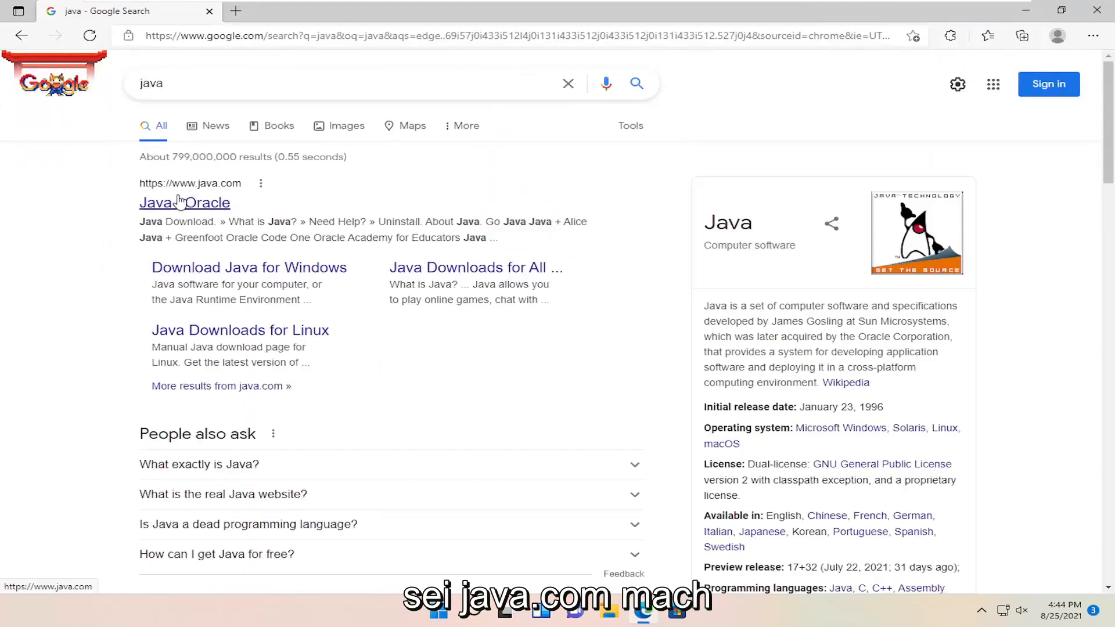
Follow the java.com result to the Download Java for Windows page (Version 8 Update 301).
{"action": "left_click", "coordinate": [184, 202]}
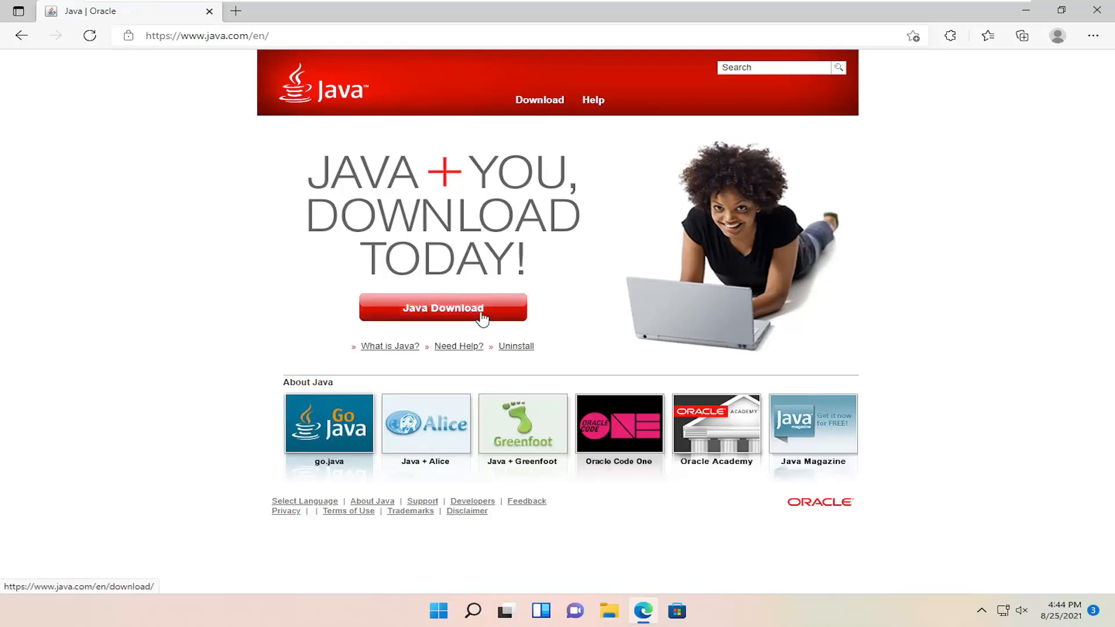
{"action": "left_click", "coordinate": [442, 308]}
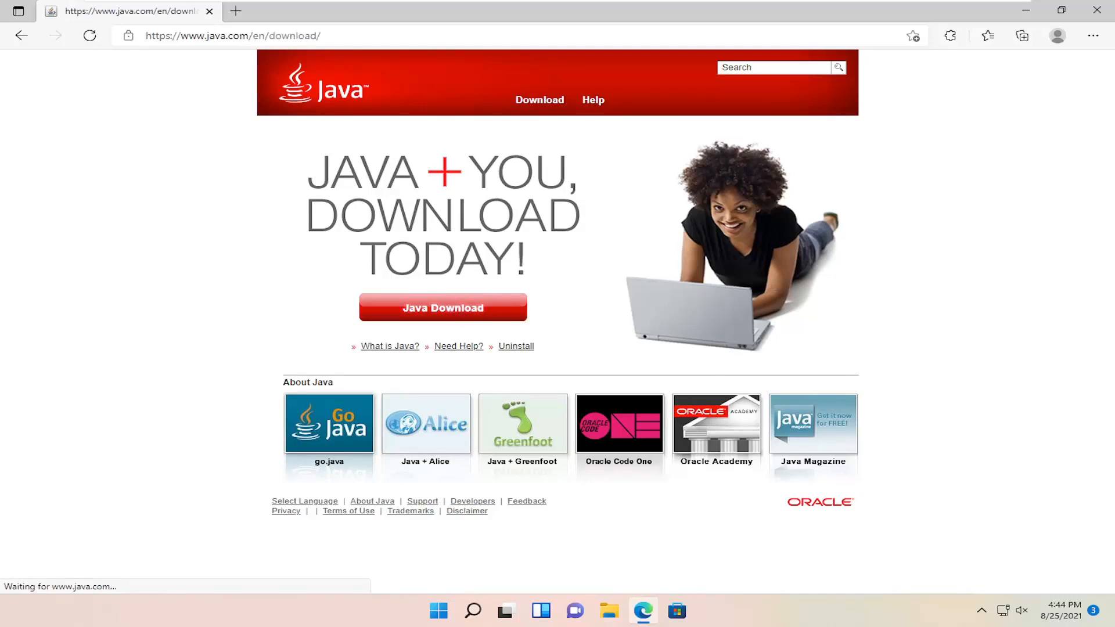
{"action": "left_click", "coordinate": [442, 307]}
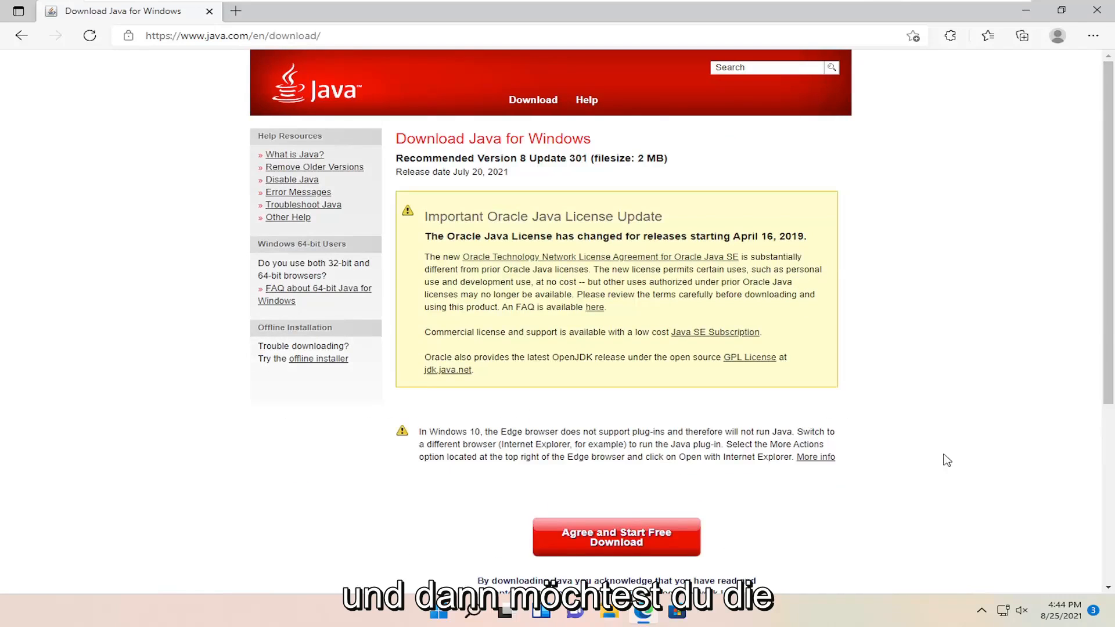
Agree to the license, download JavaSetup8u301.exe, and launch it from Edge's Downloads panel.
{"action": "scroll", "scroll_direction": "down", "scroll_amount": 3}
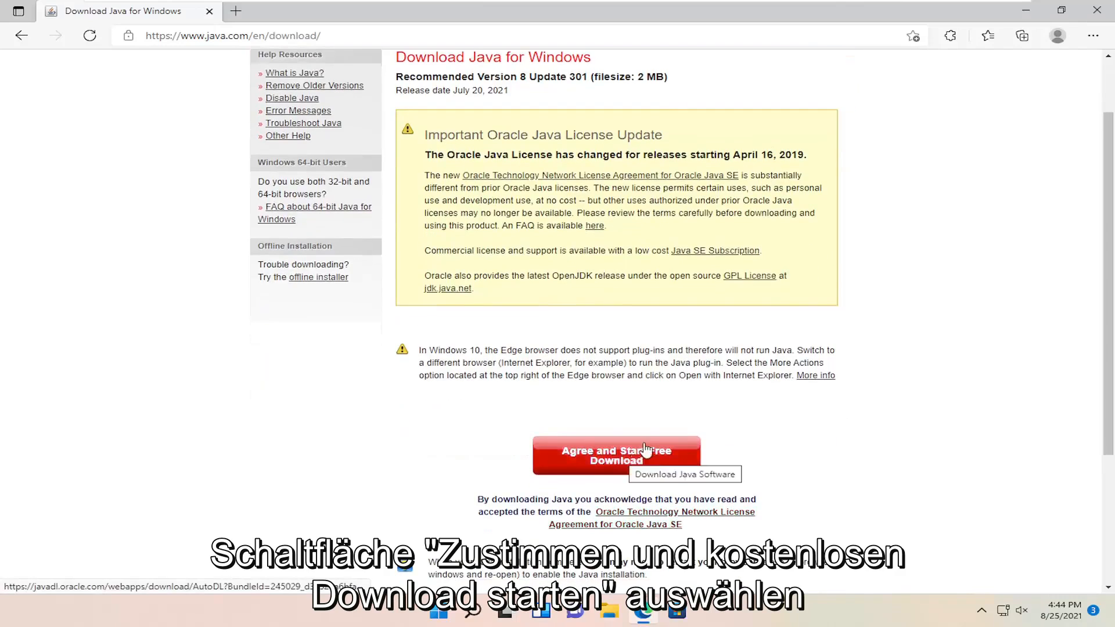
{"action": "left_click", "coordinate": [616, 455]}
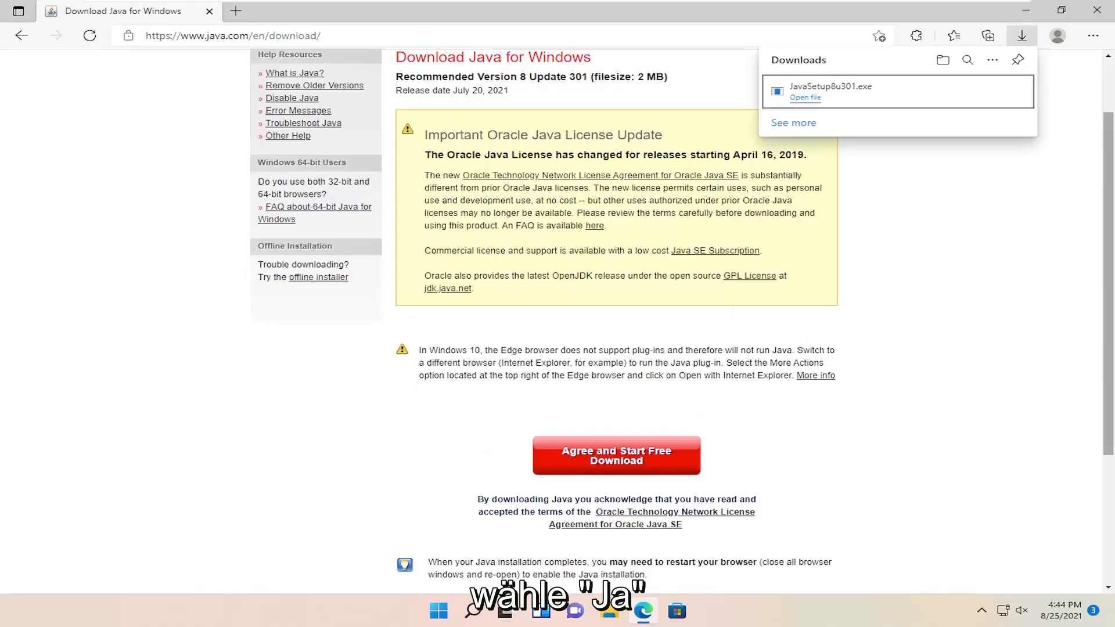
{"action": "left_click", "coordinate": [804, 97]}
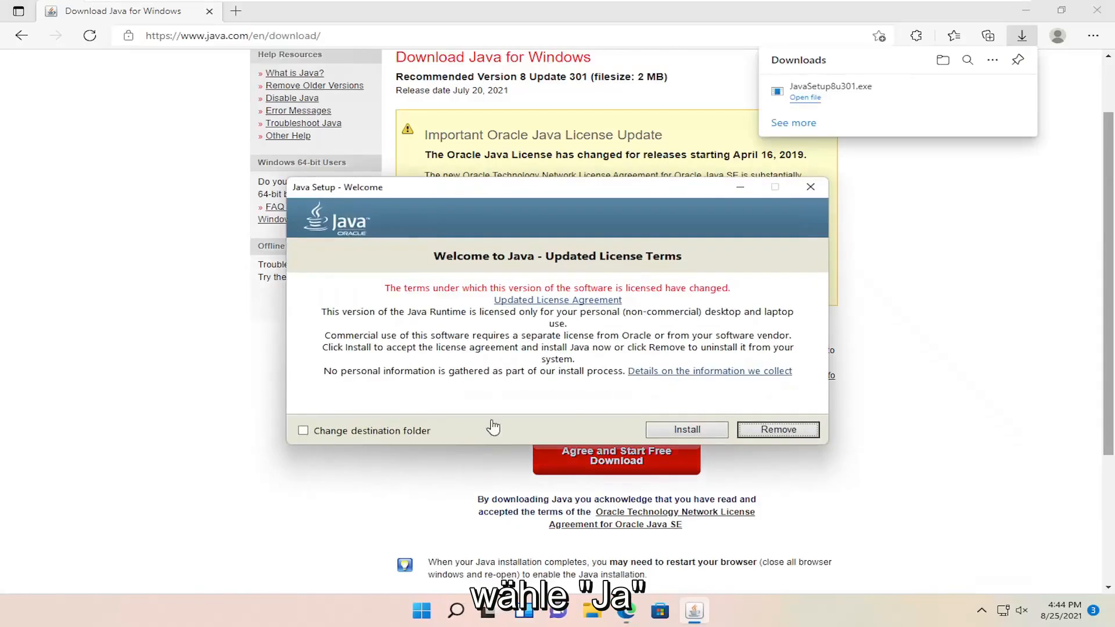
With Edge closed, install Java 8 Update 301 and restart Windows.
{"action": "left_click", "coordinate": [1097, 10]}
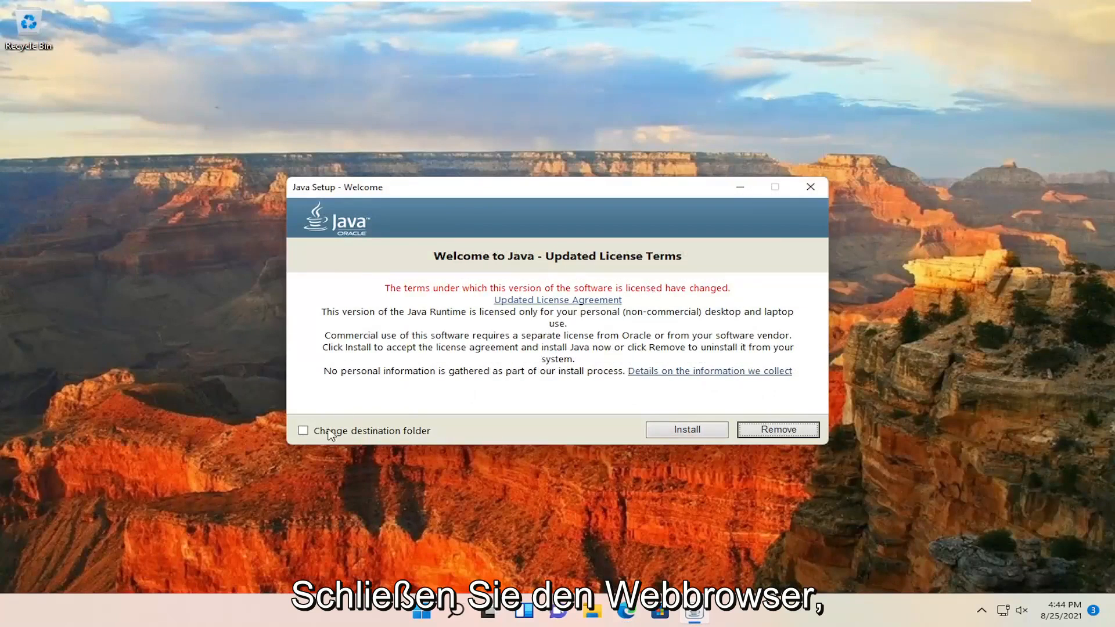
{"action": "left_click", "coordinate": [810, 186]}
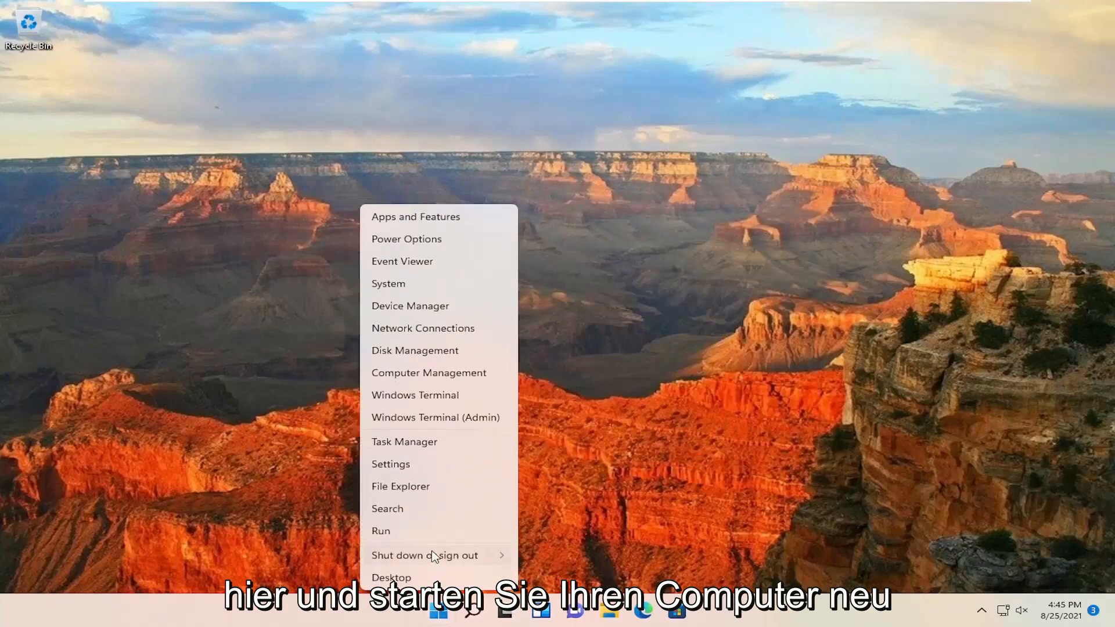
{"action": "left_click", "coordinate": [424, 555]}
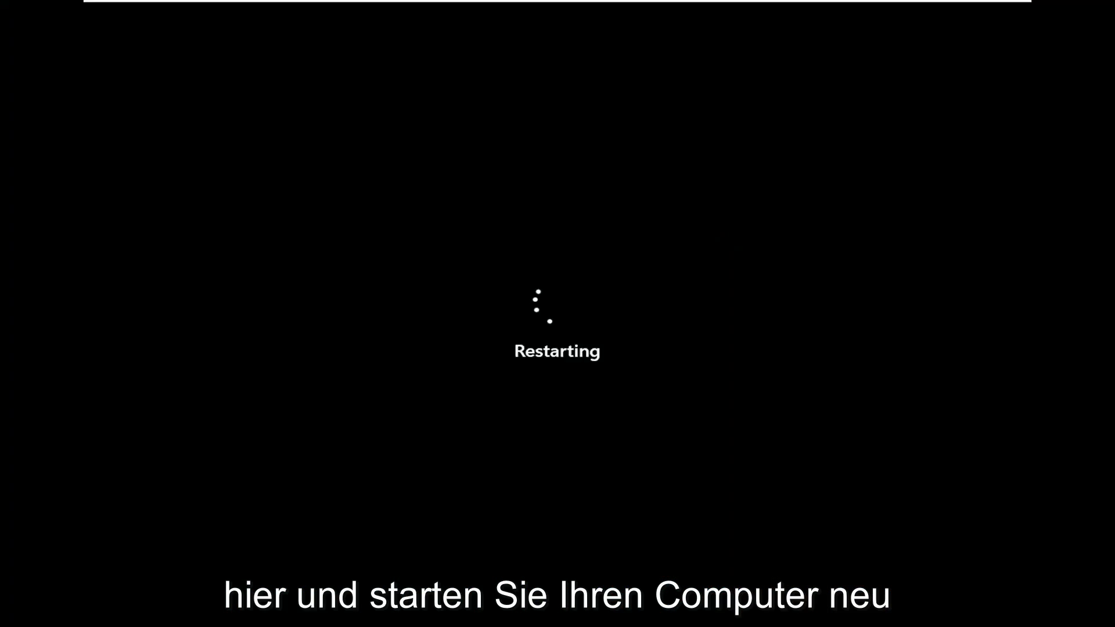